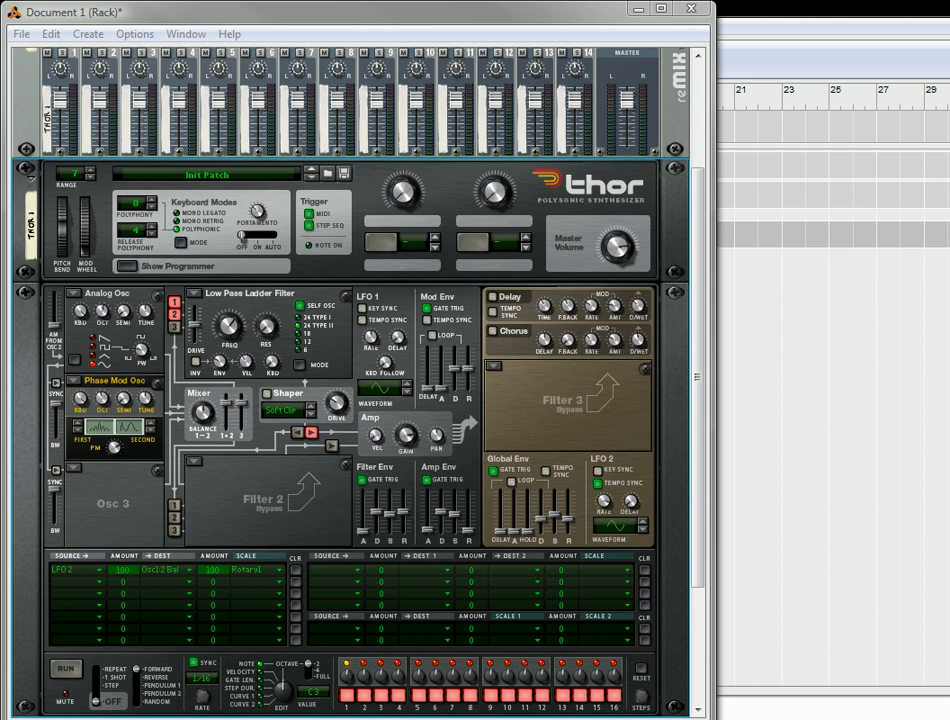
mouse_move(590, 448)
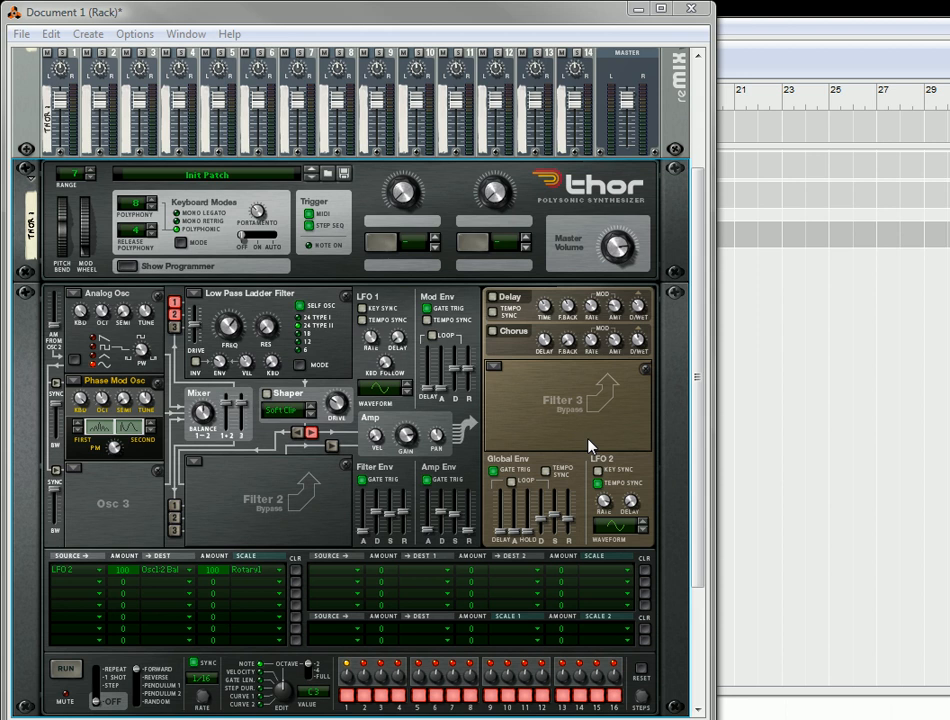
mouse_move(184, 568)
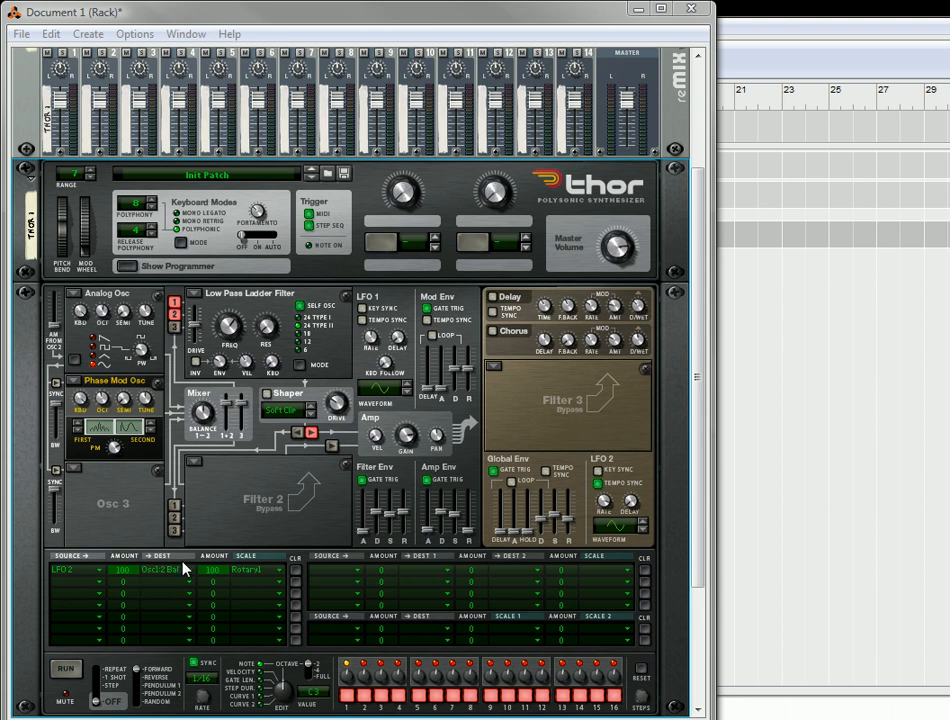
mouse_move(136, 412)
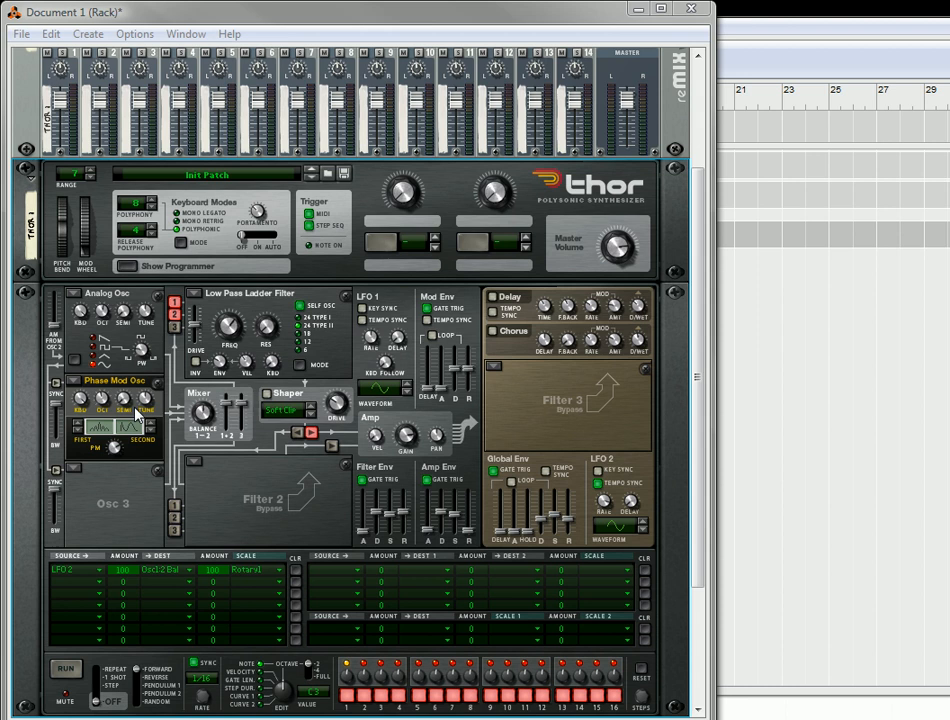
mouse_move(300, 582)
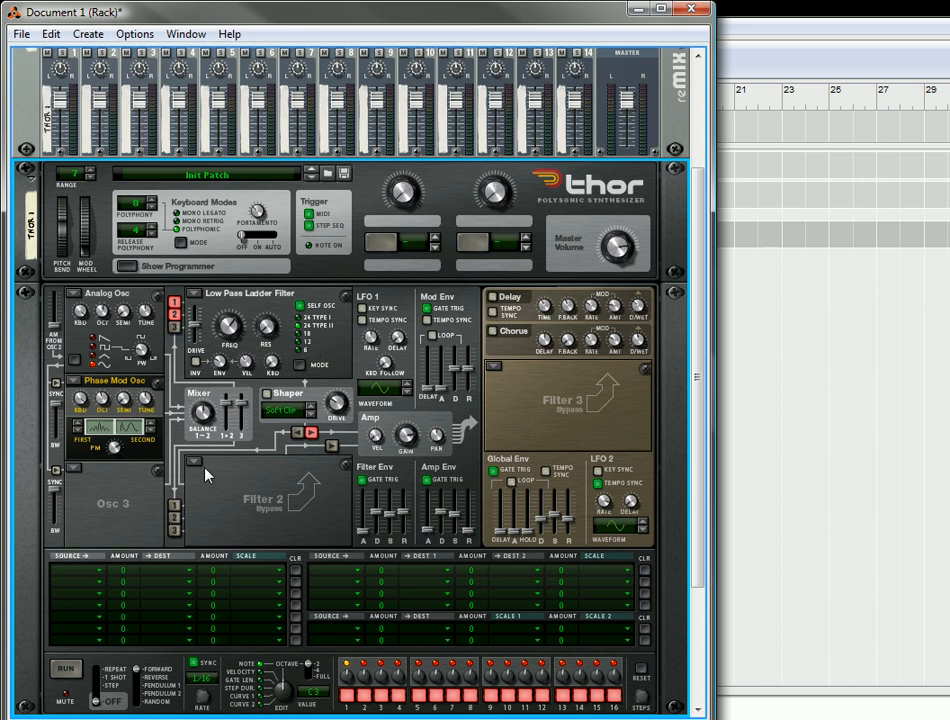
mouse_move(224, 496)
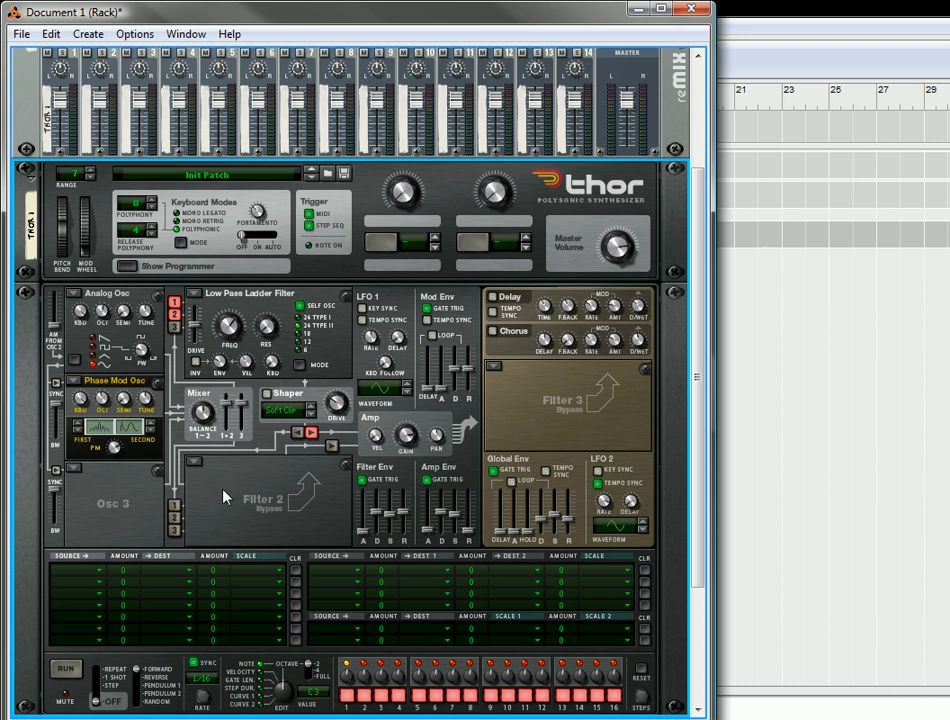
- Load a Formant filter into Filter 2 and switch Filter 1 to a Comb filter
click(196, 460)
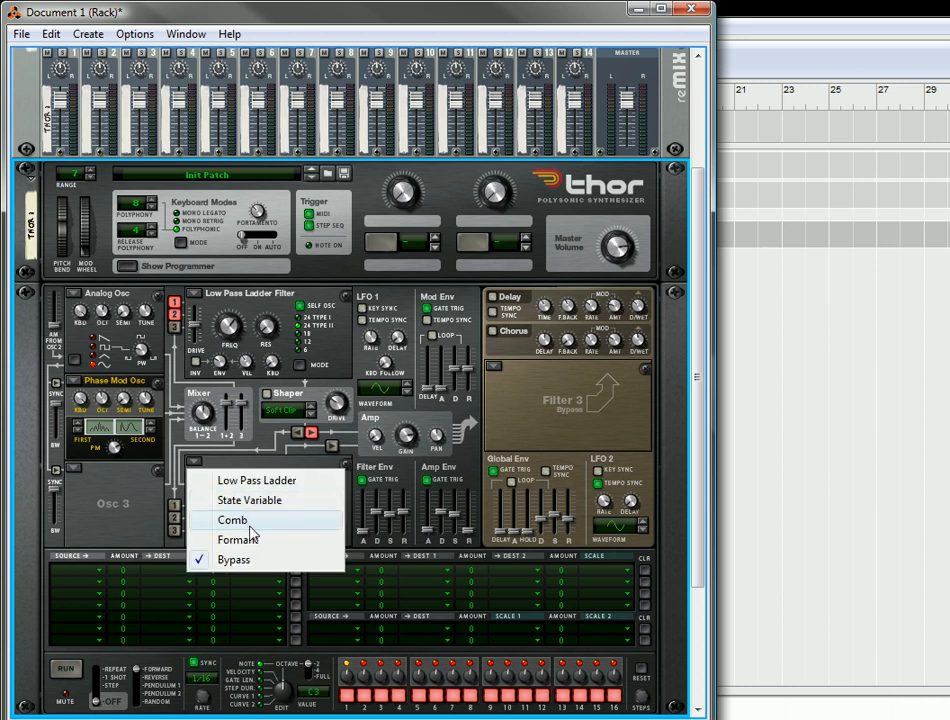
click(238, 540)
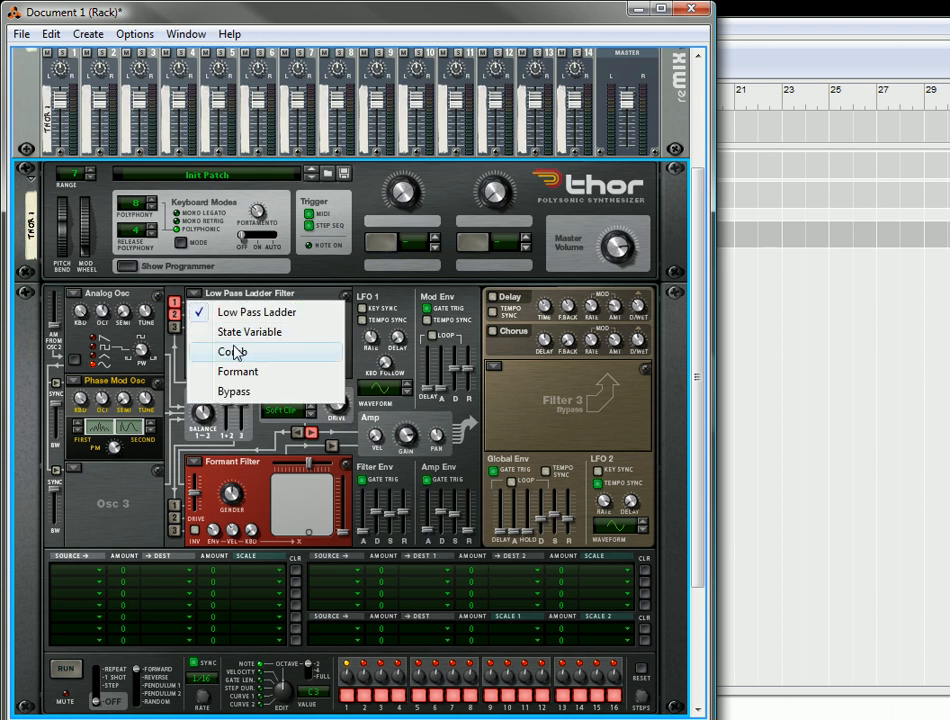
click(230, 352)
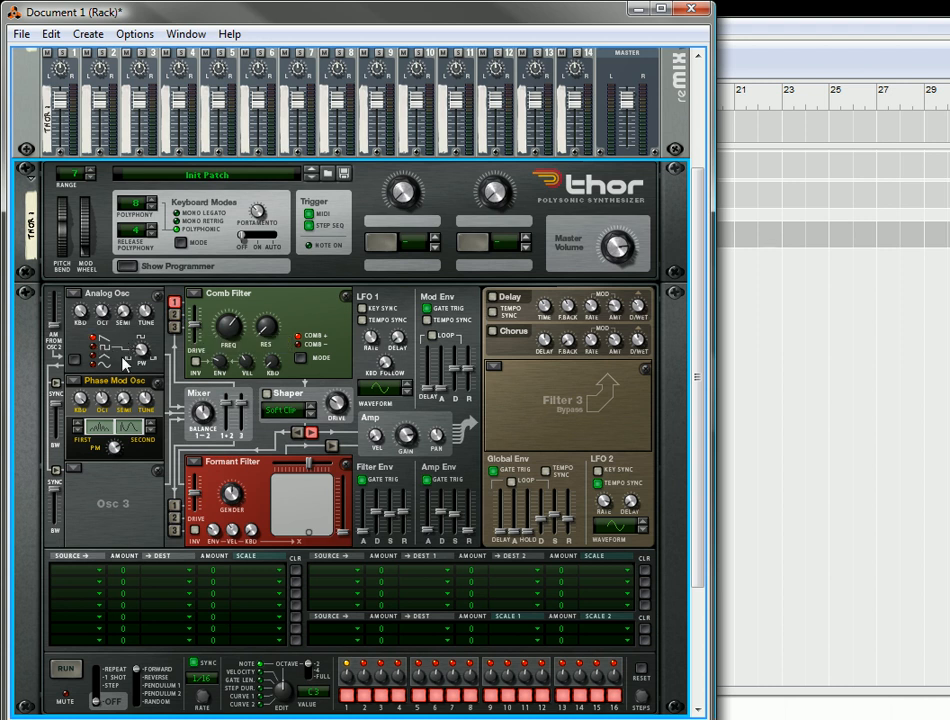
mouse_move(306, 452)
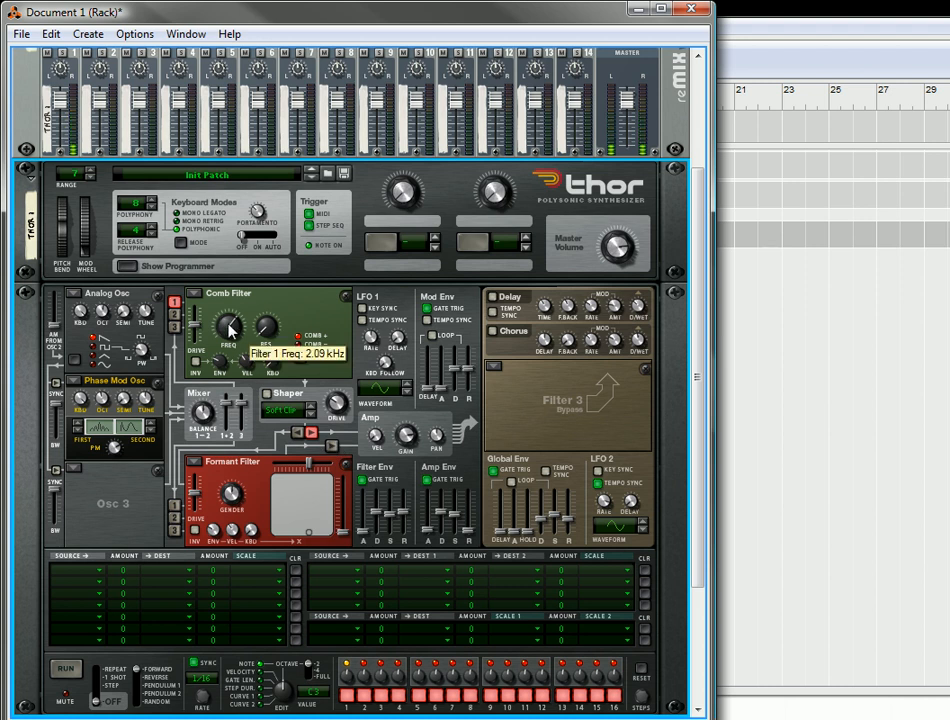
- Drag the Comb filter's Freq knob down to lower its frequency
drag(228, 324, 252, 358)
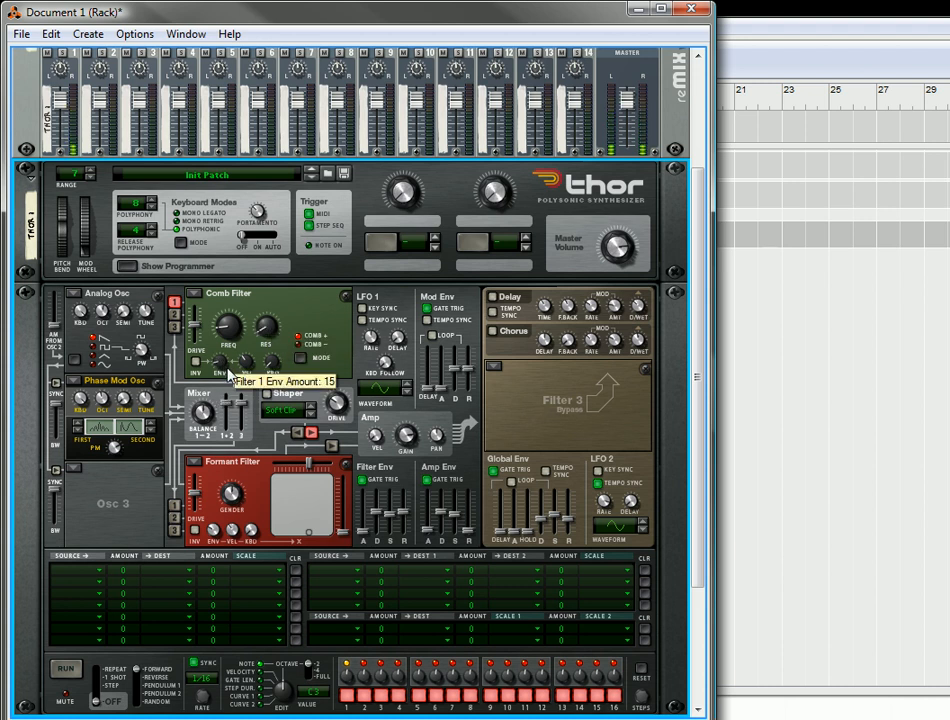
mouse_move(250, 456)
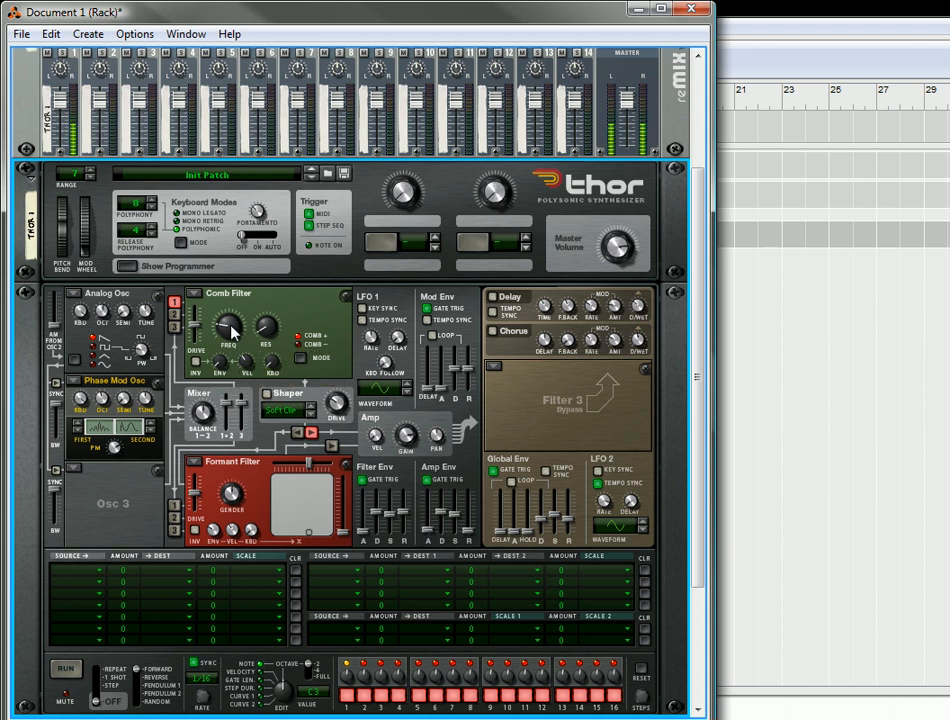
mouse_move(230, 330)
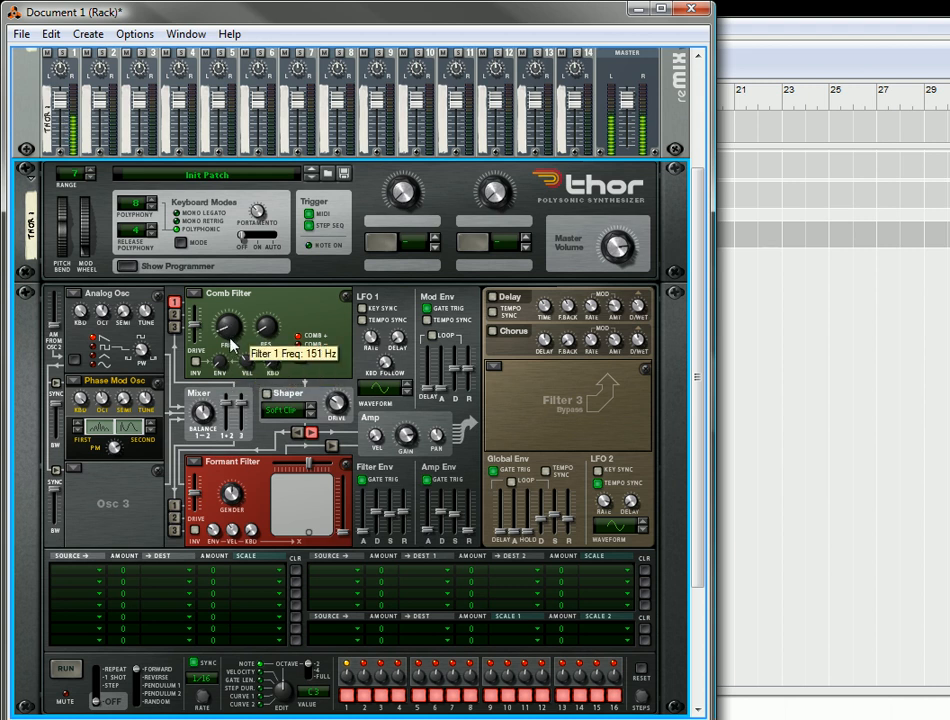
mouse_move(220, 368)
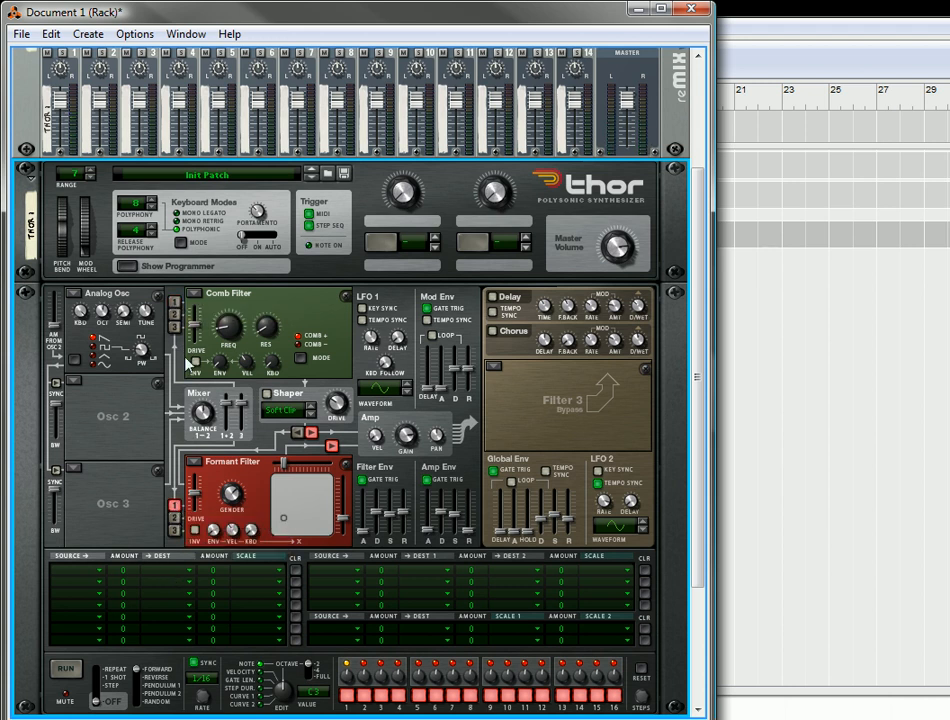
mouse_move(238, 436)
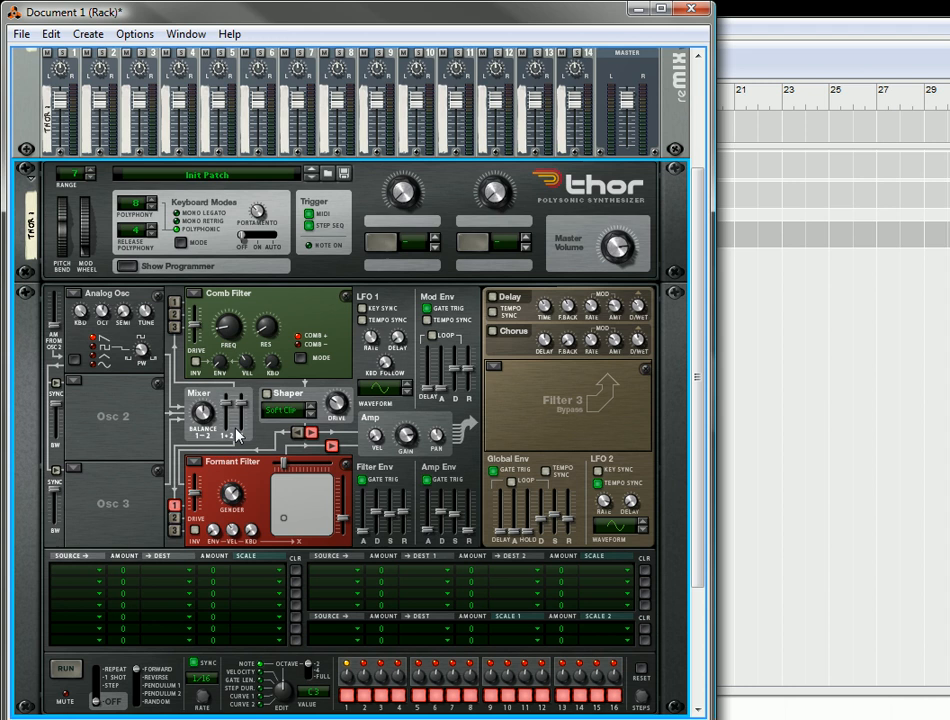
mouse_move(182, 308)
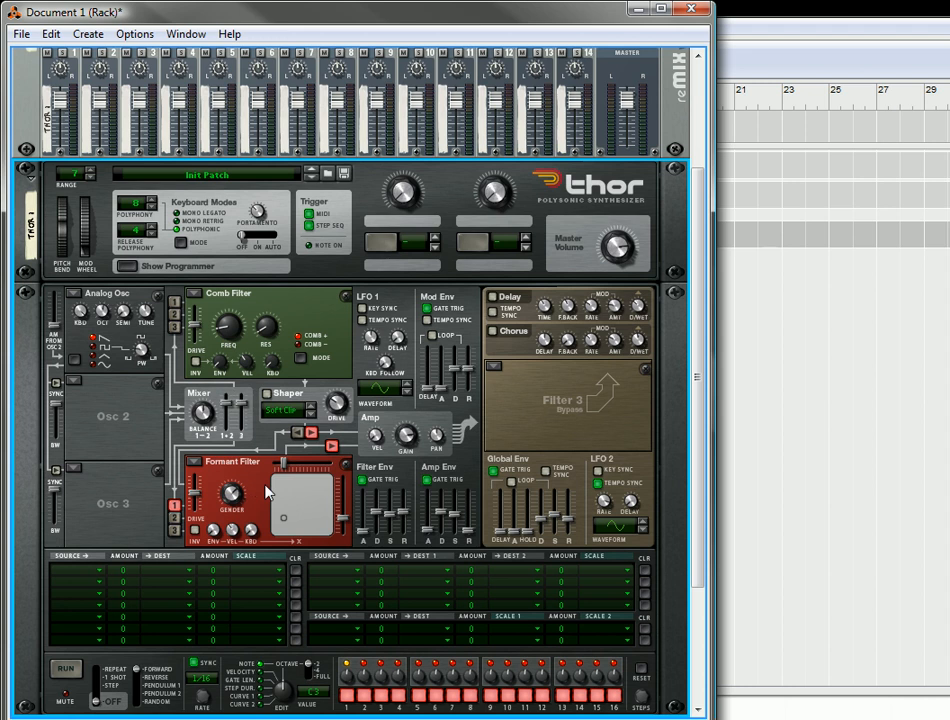
mouse_move(172, 304)
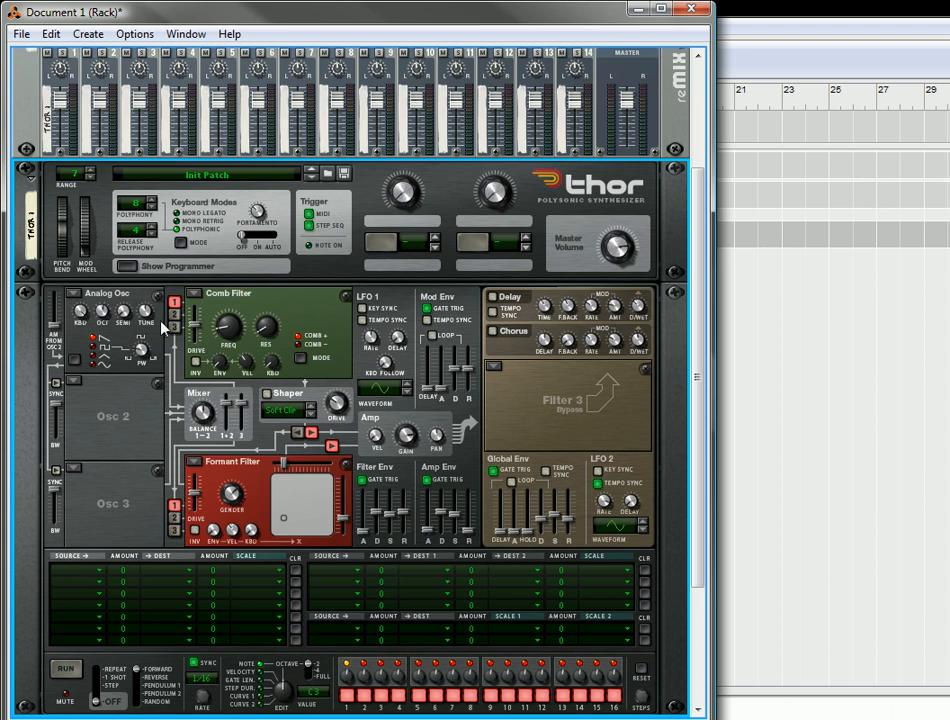
mouse_move(330, 476)
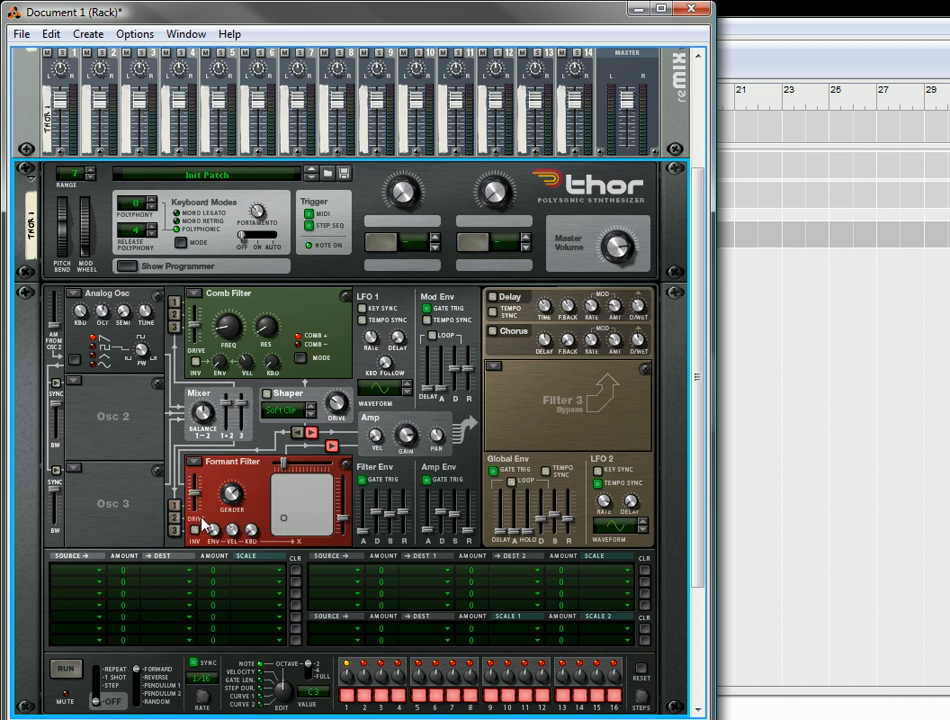
mouse_move(76, 578)
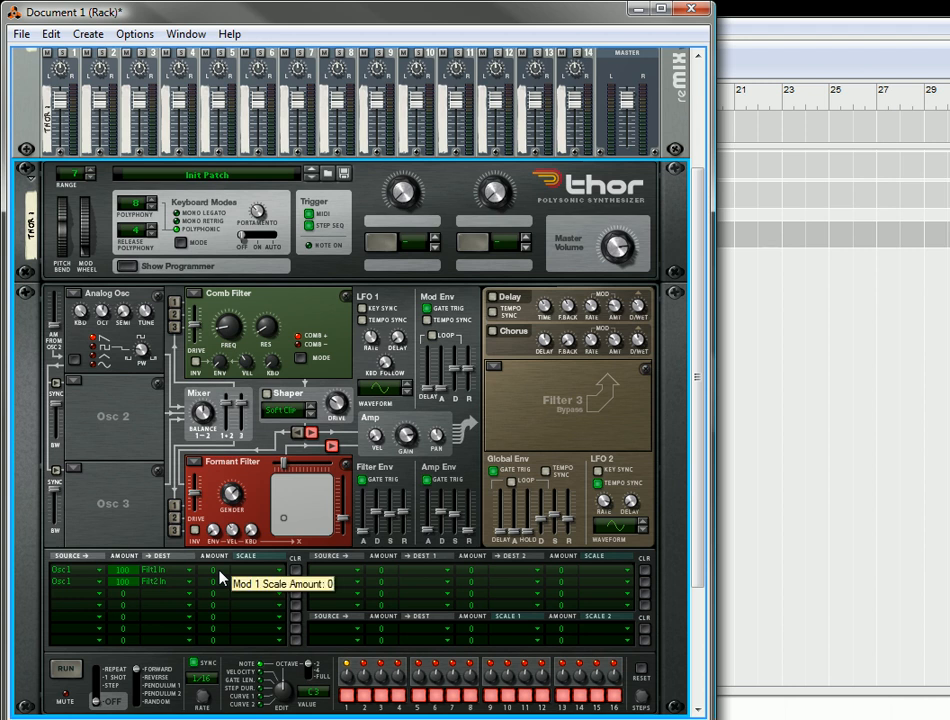
mouse_move(388, 242)
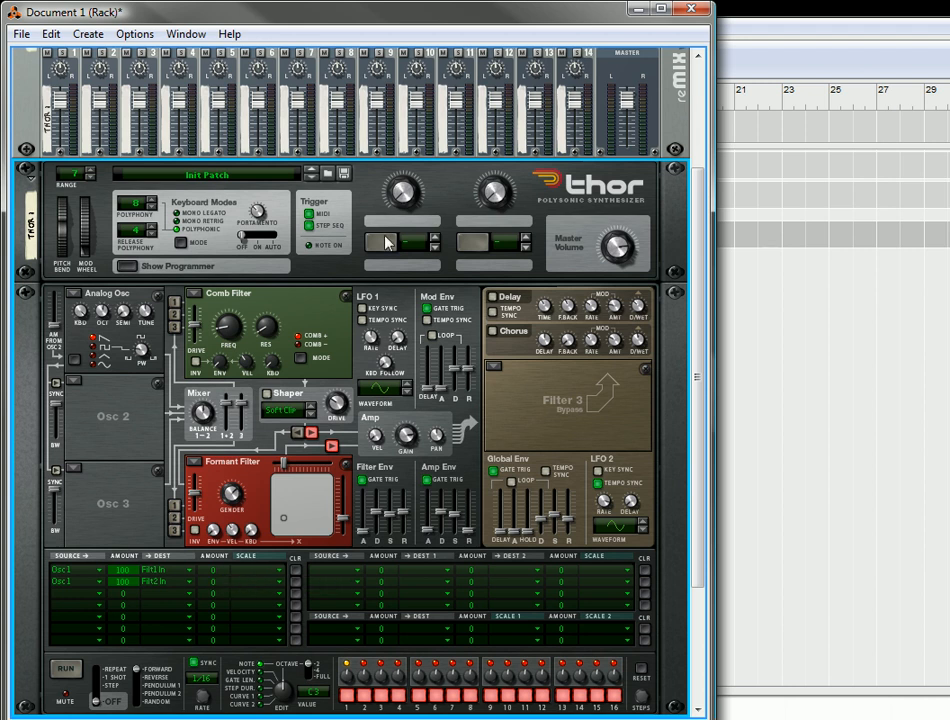
- Relabel Rotary 1 as 'x-Fade Filters', then begin choosing a routing's scale source
click(400, 220)
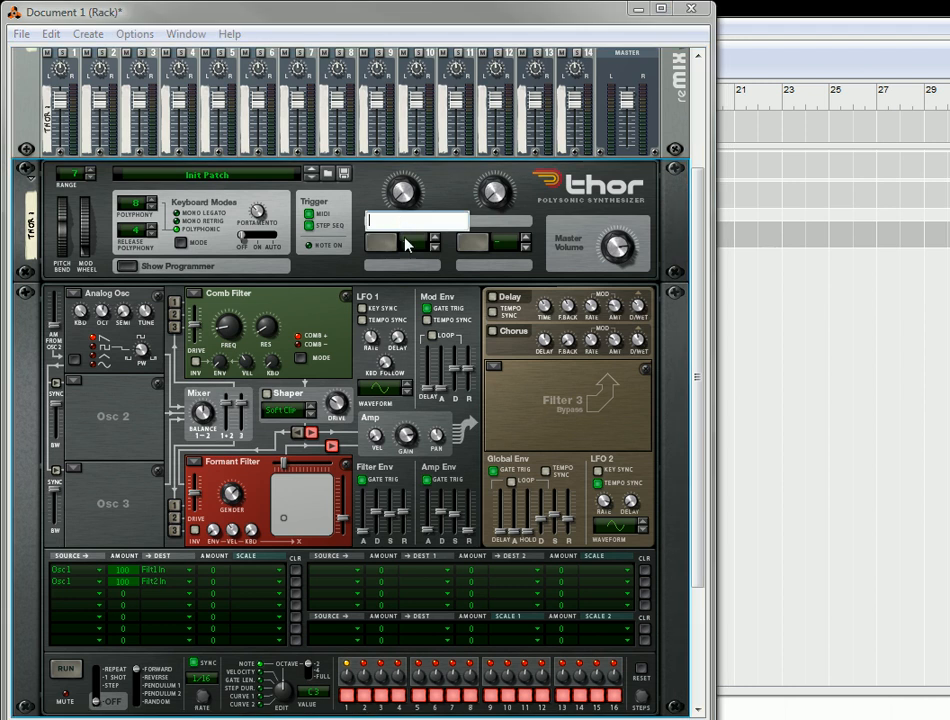
text(x-Fade Filters)
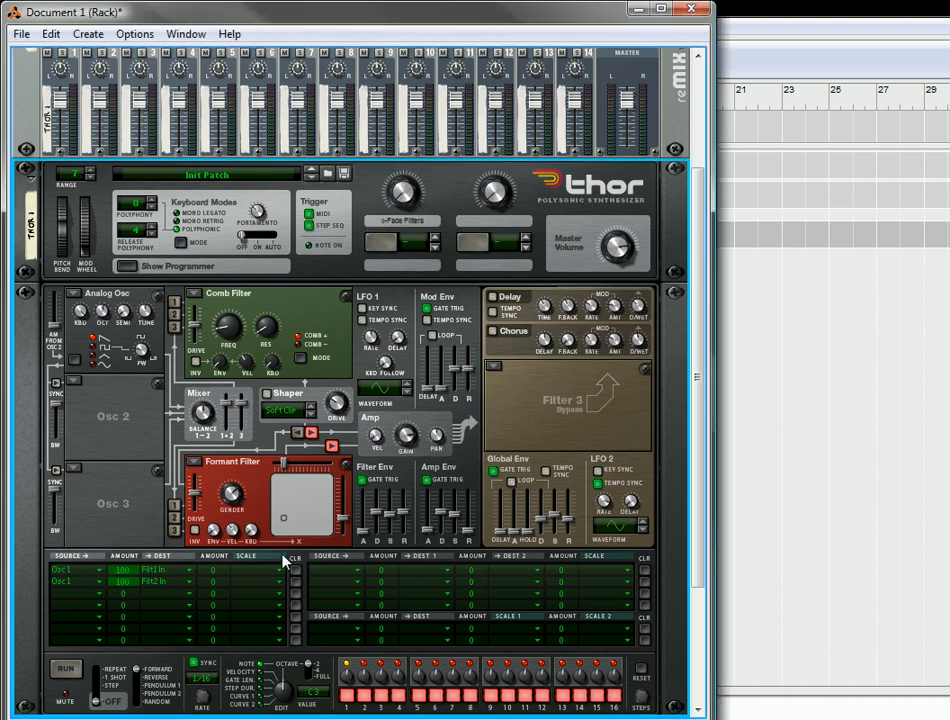
double_click(390, 218)
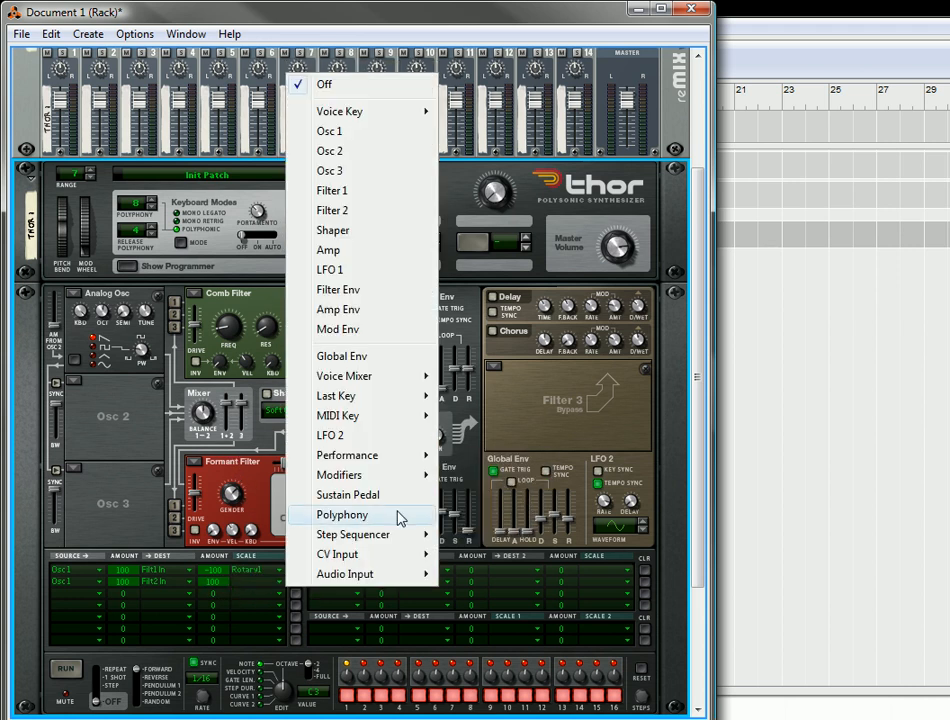
mouse_move(340, 474)
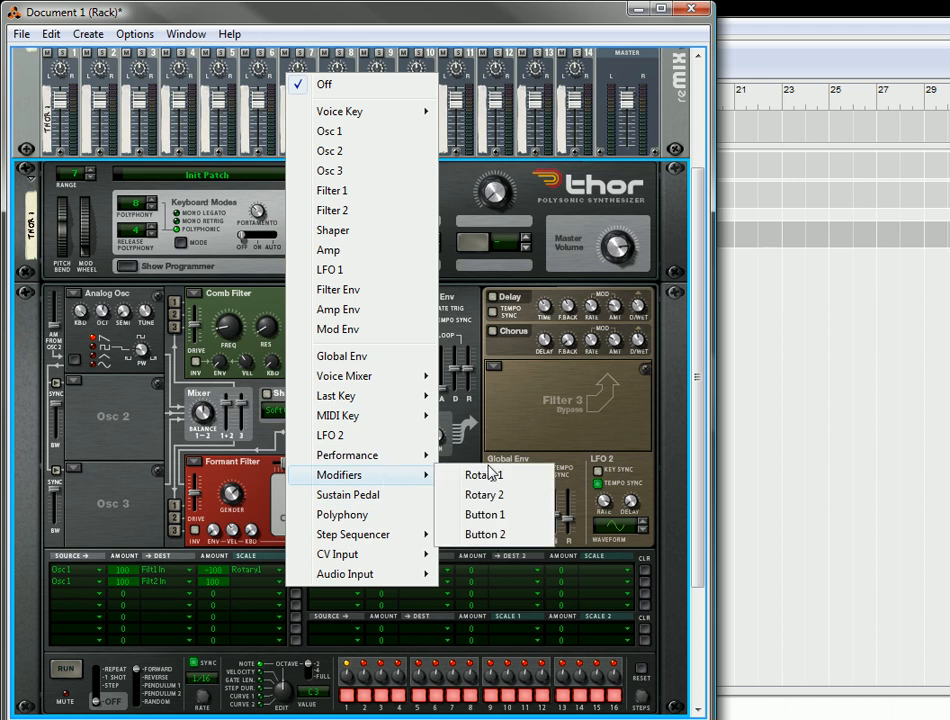
- Assign Rotary 1 as the scale source on the oscillator-to-filter routings
click(484, 474)
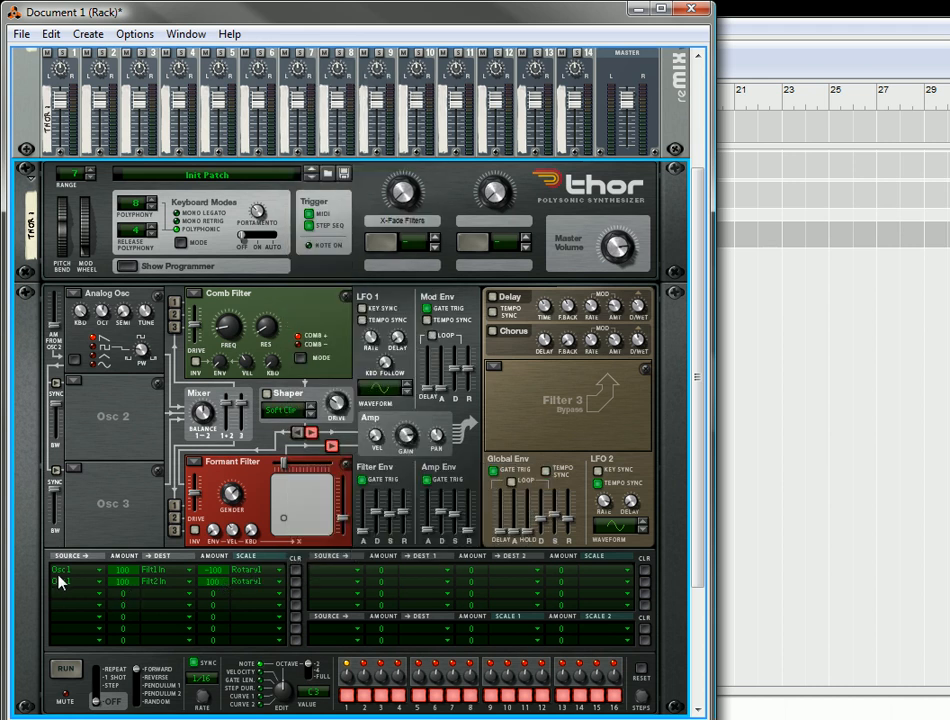
click(64, 582)
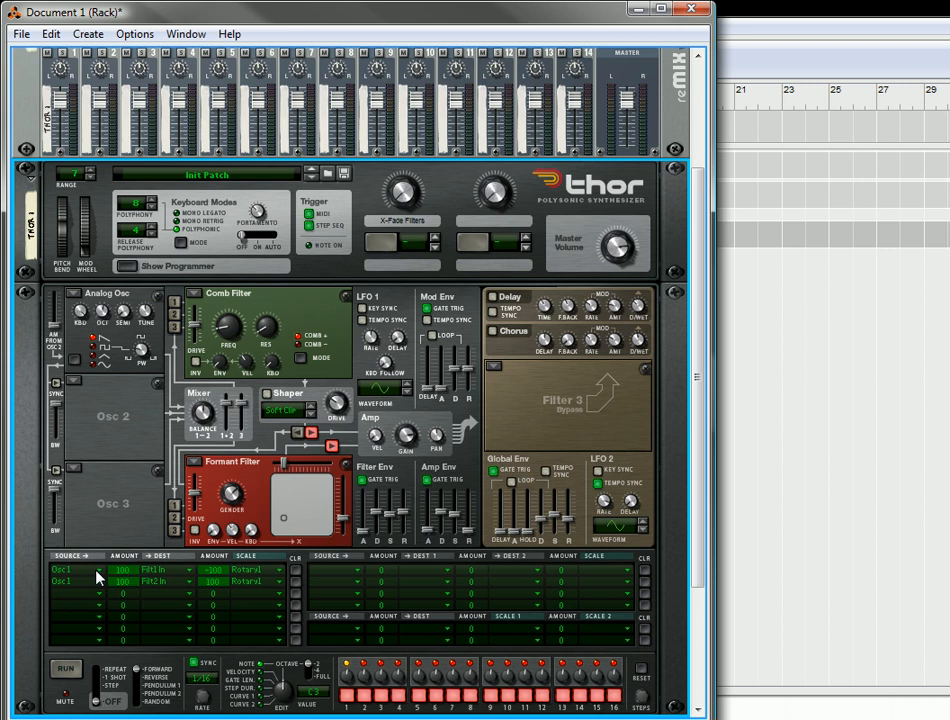
mouse_move(238, 576)
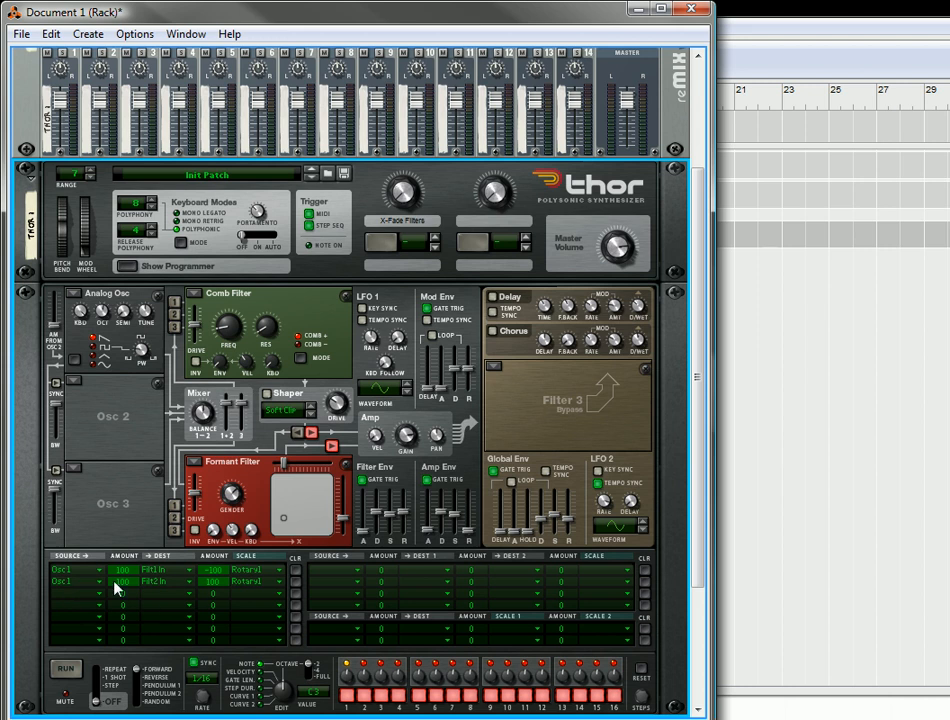
mouse_move(222, 590)
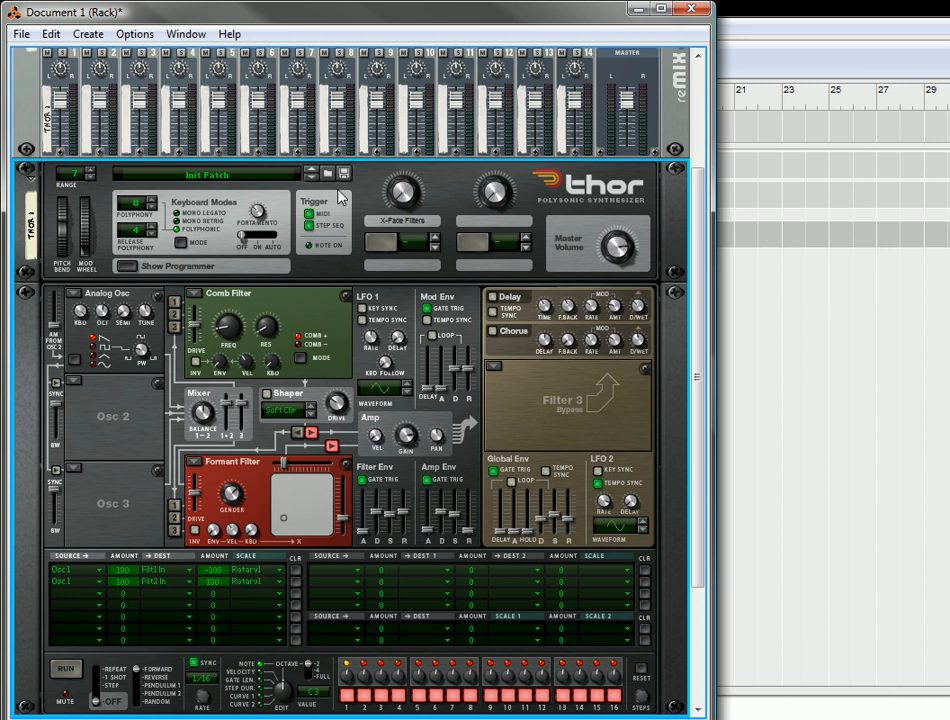
mouse_move(404, 200)
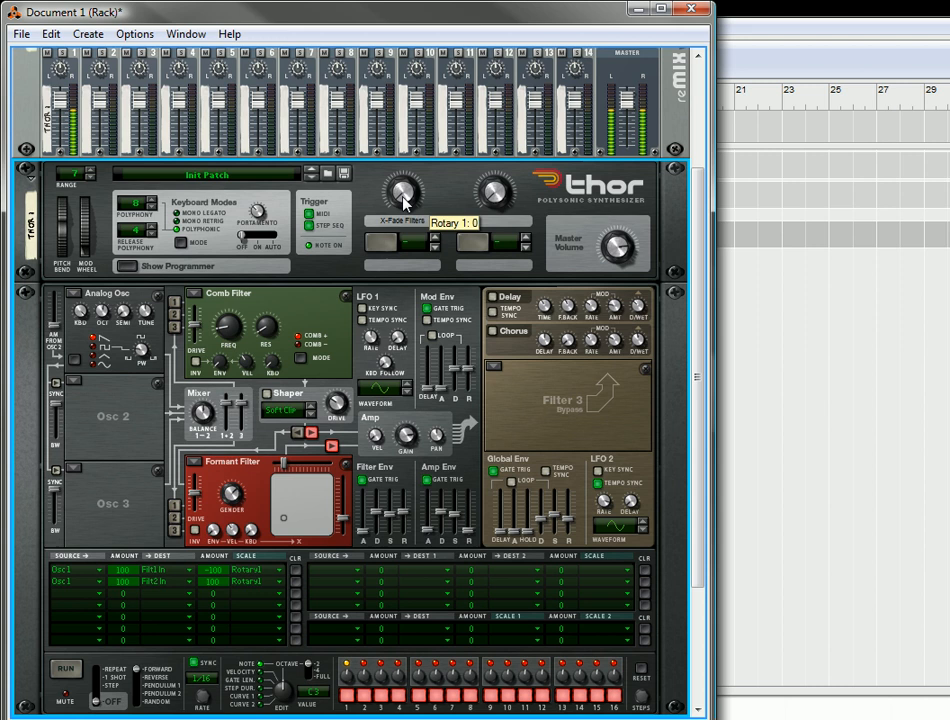
- Sweep Rotary 1 up to 127 and back to 0 to hear the filter crossfade
drag(400, 196, 410, 120)
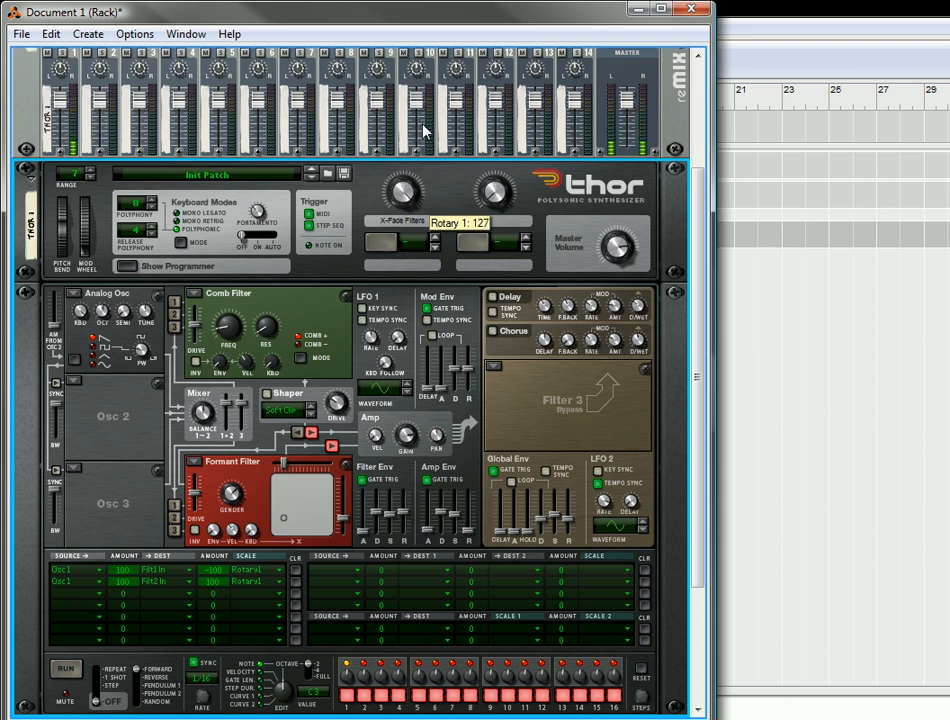
drag(398, 192, 398, 216)
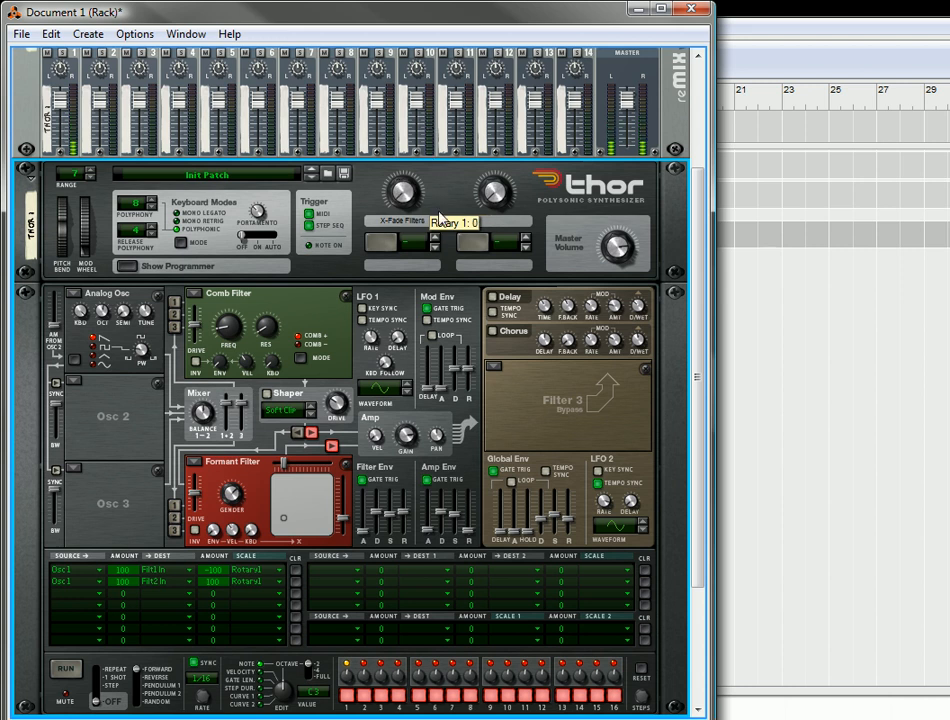
drag(404, 196, 404, 150)
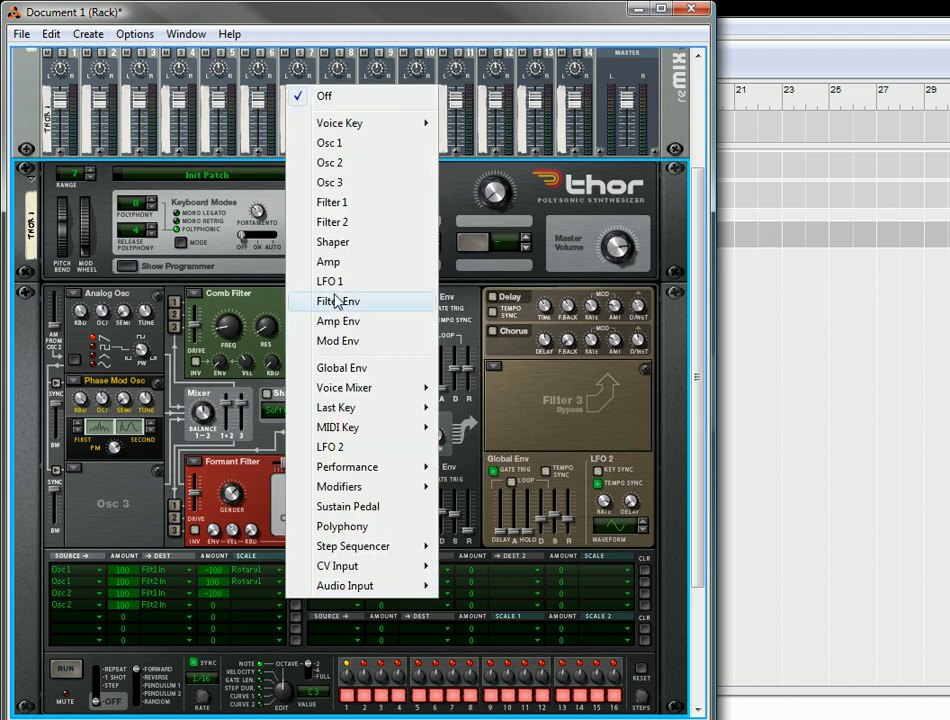
mouse_move(348, 506)
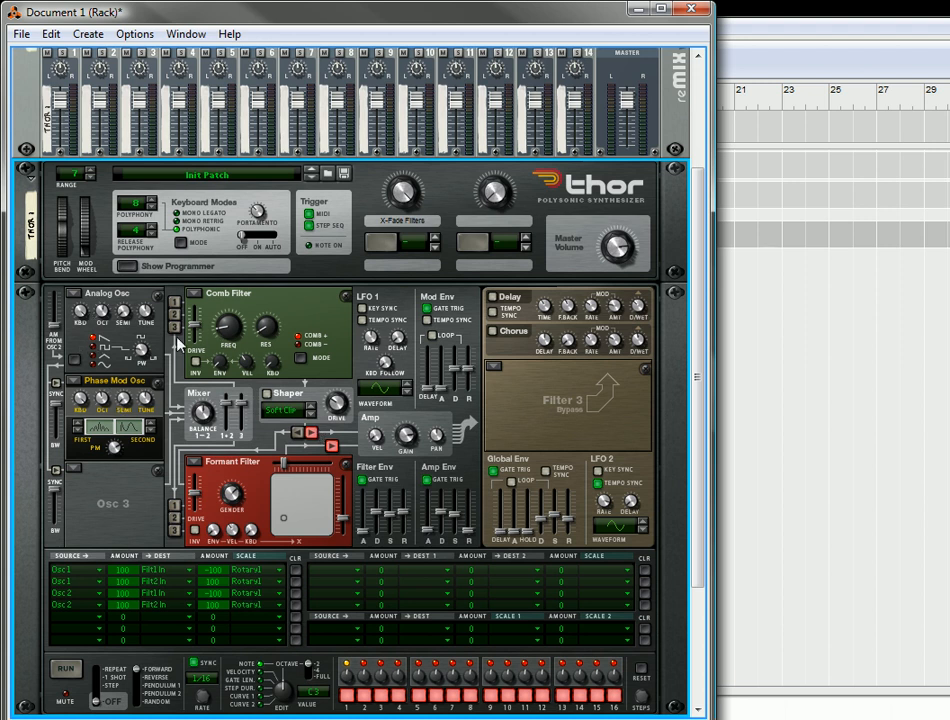
mouse_move(400, 238)
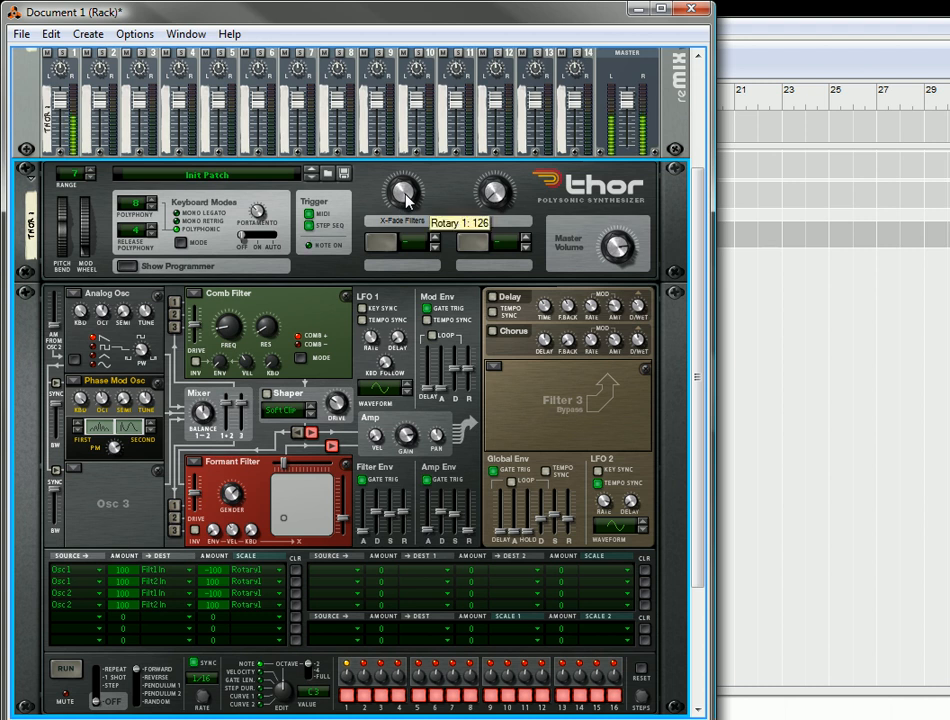
- Sweep Rotary 1 to test the Osc 2 routing through the crossfaded filters
drag(404, 196, 404, 210)
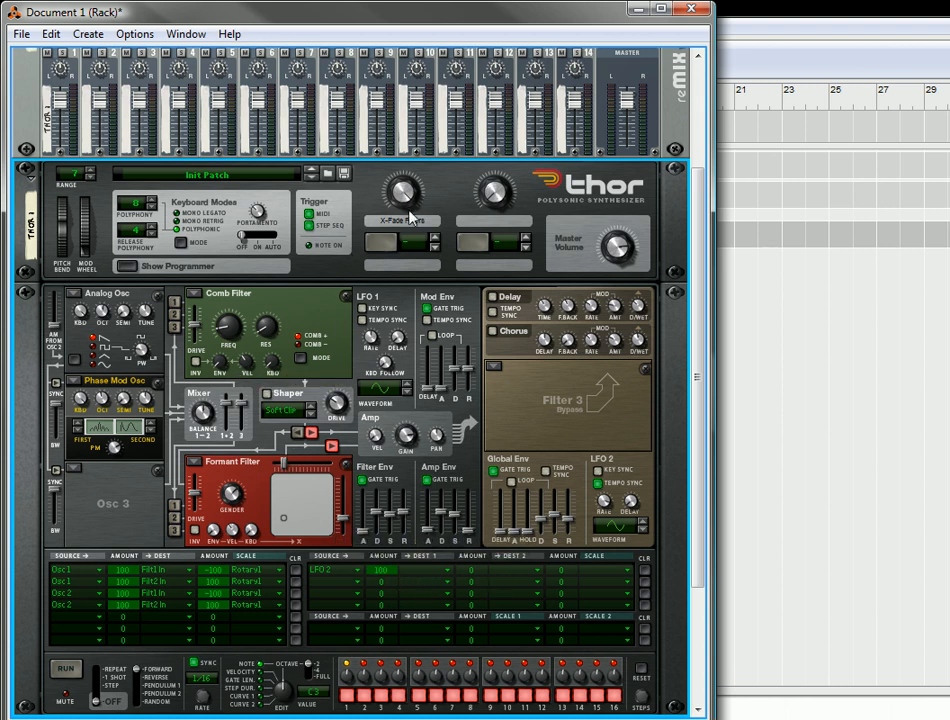
mouse_move(650, 568)
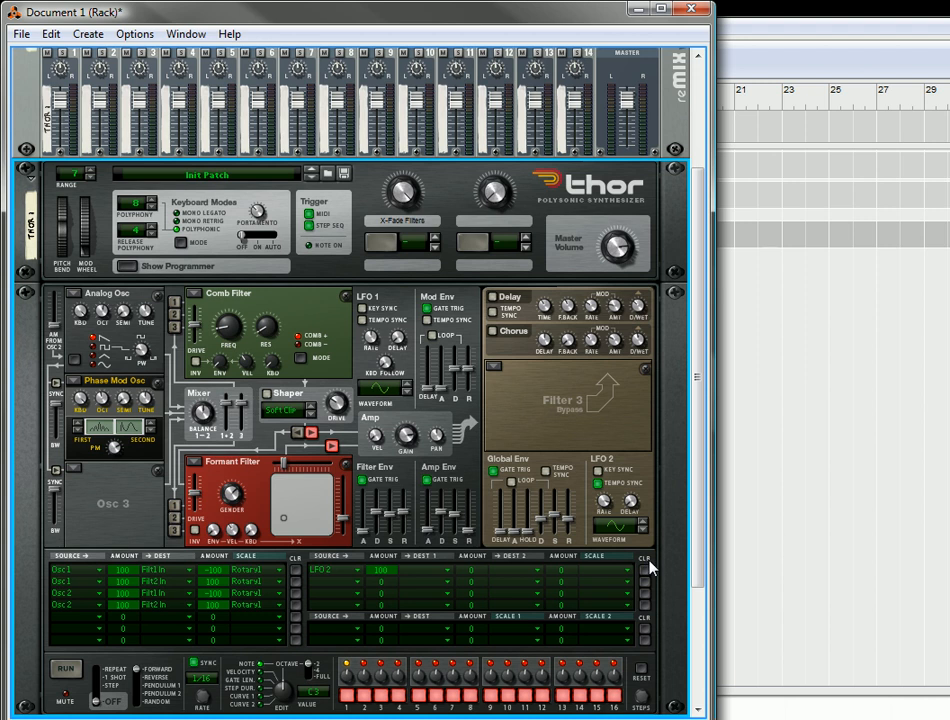
mouse_move(644, 572)
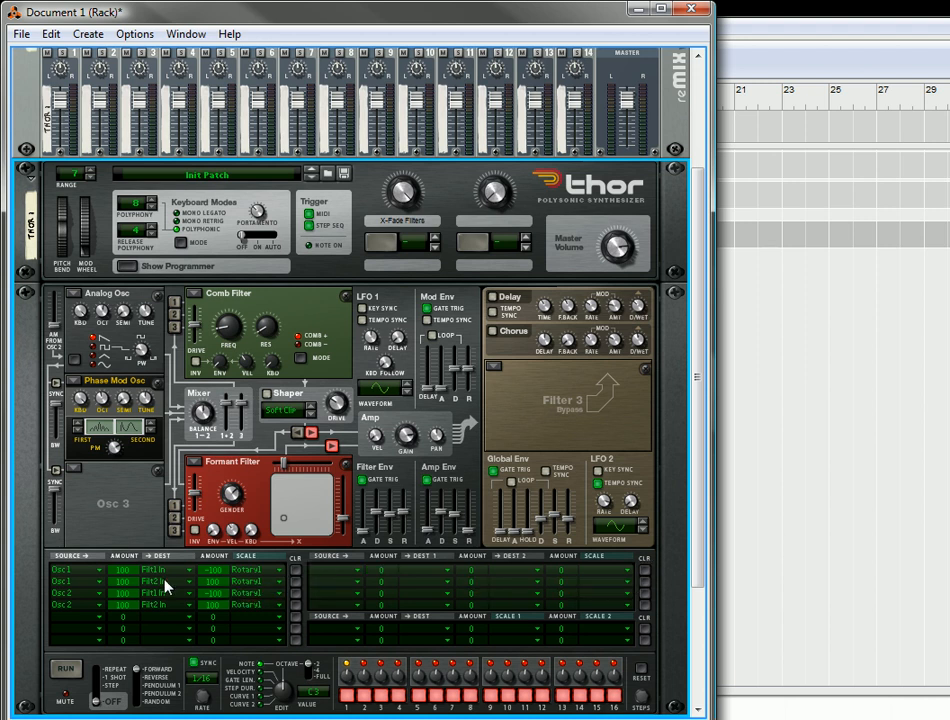
mouse_move(156, 316)
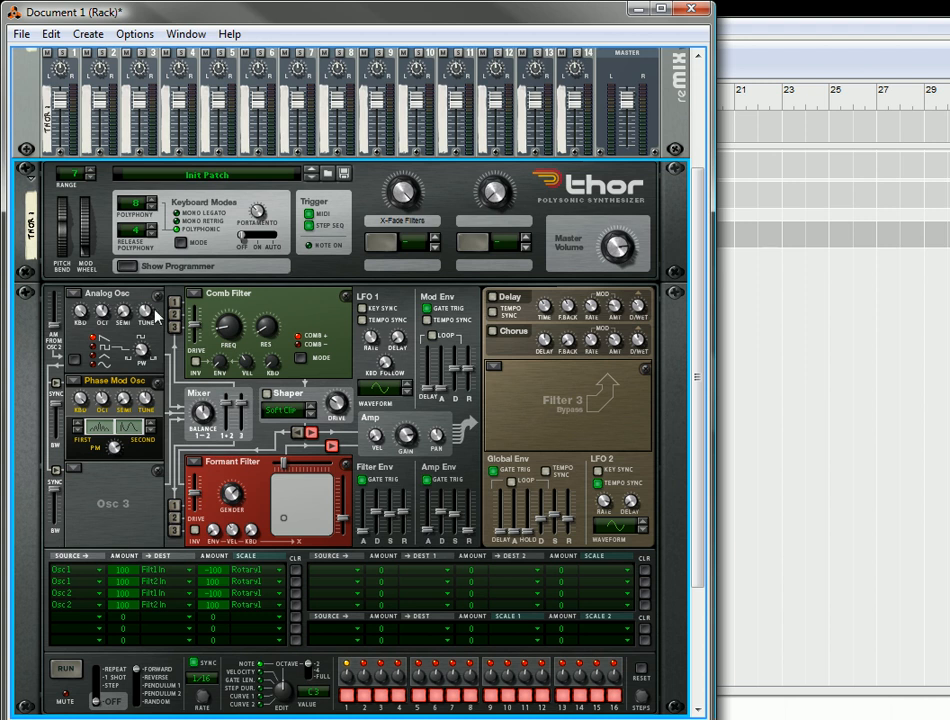